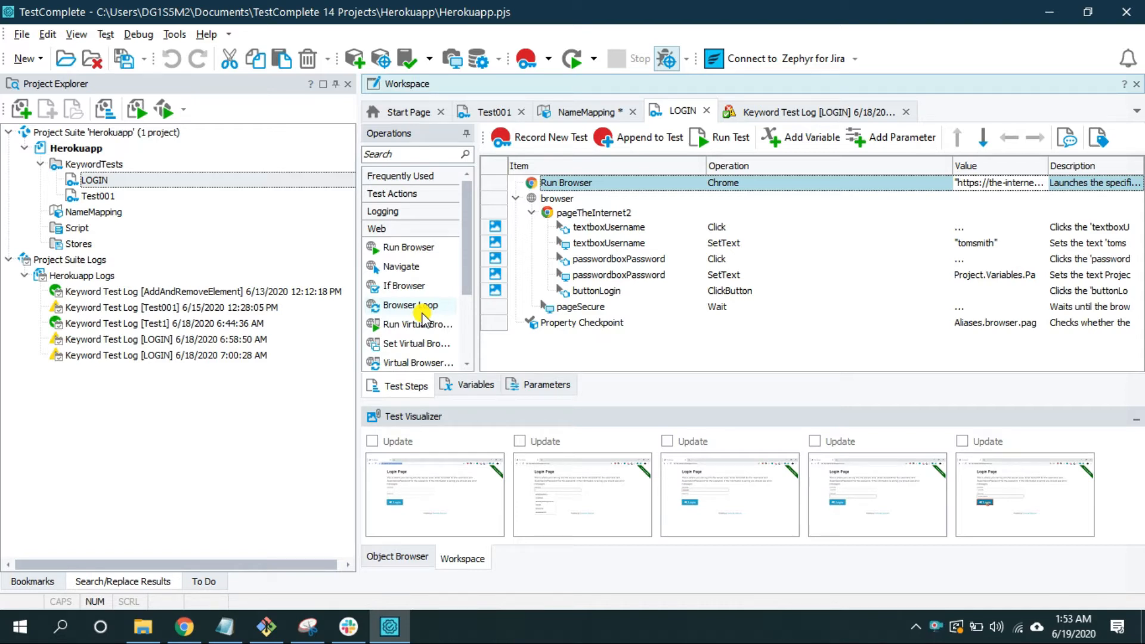
{"action": "mouse_move", "coordinate": [419, 285]}
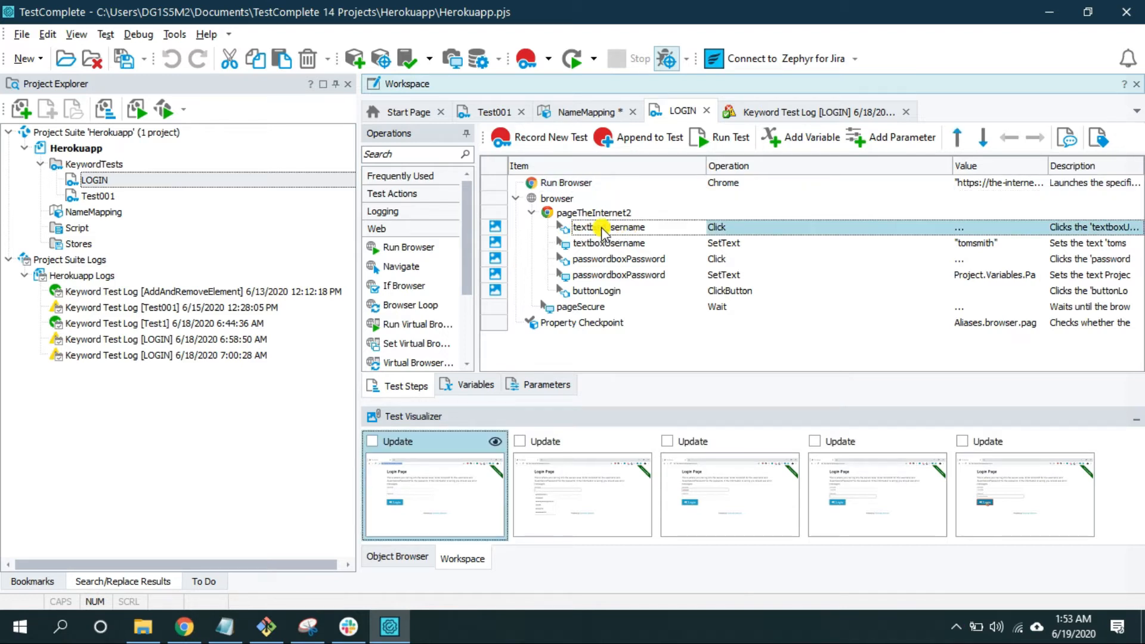
- Open the context menu on the textboxUsername Click operation in the LOGIN test
{"action": "right_click", "coordinate": [599, 227]}
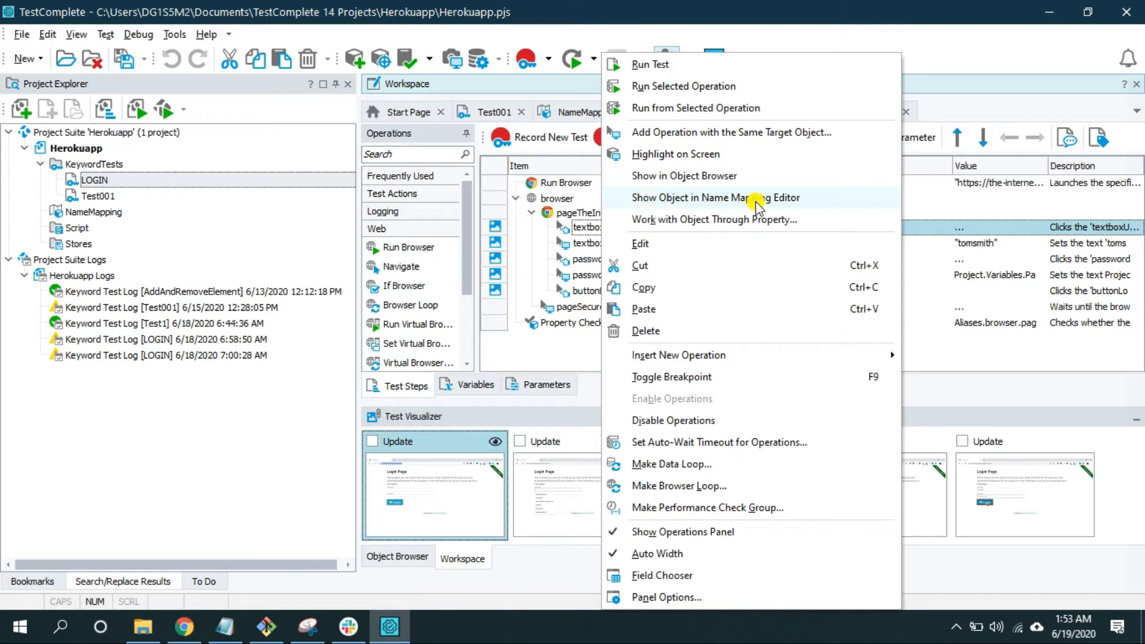
- Show textboxUsername in the Name Mapping editor, revealing its Textbox idStr 'username'
{"action": "left_click", "coordinate": [716, 197]}
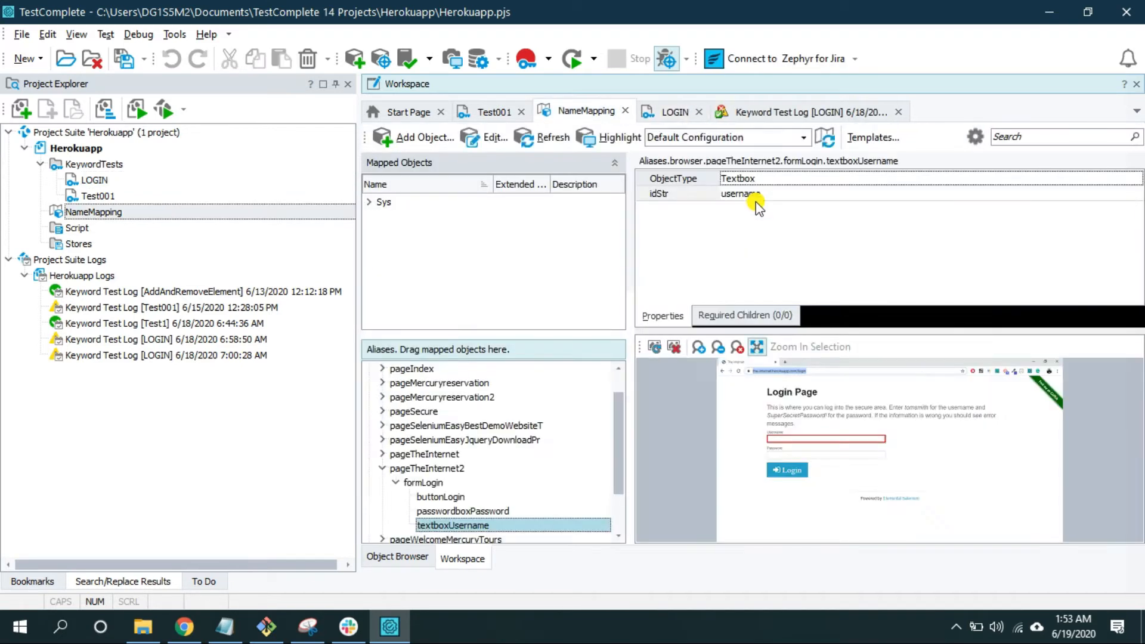
{"action": "mouse_move", "coordinate": [573, 328]}
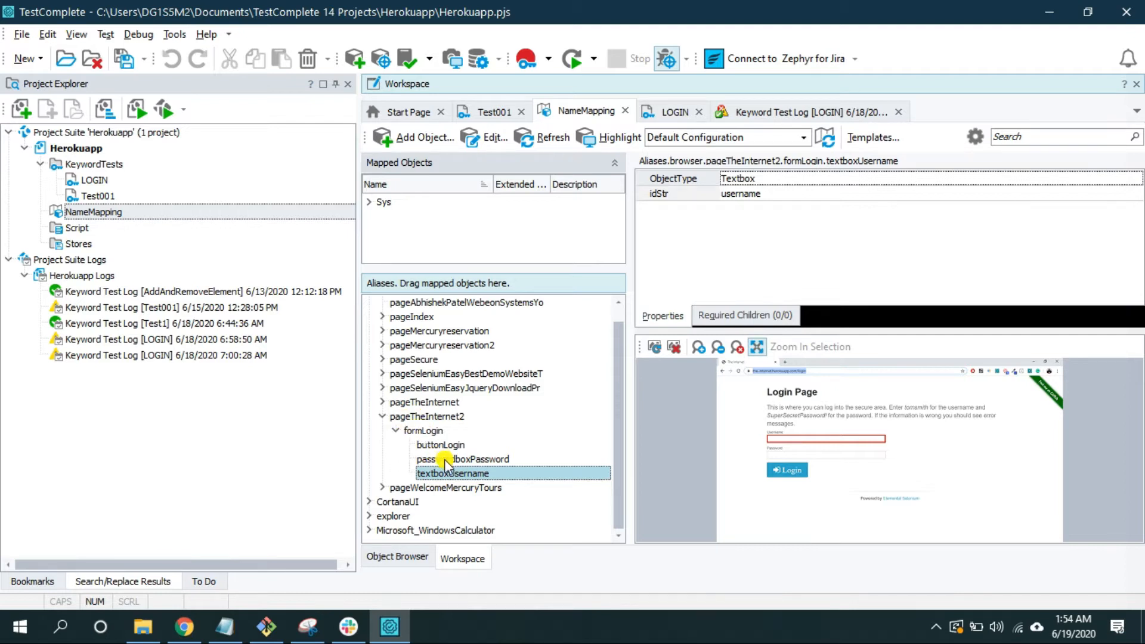
{"action": "mouse_move", "coordinate": [464, 473]}
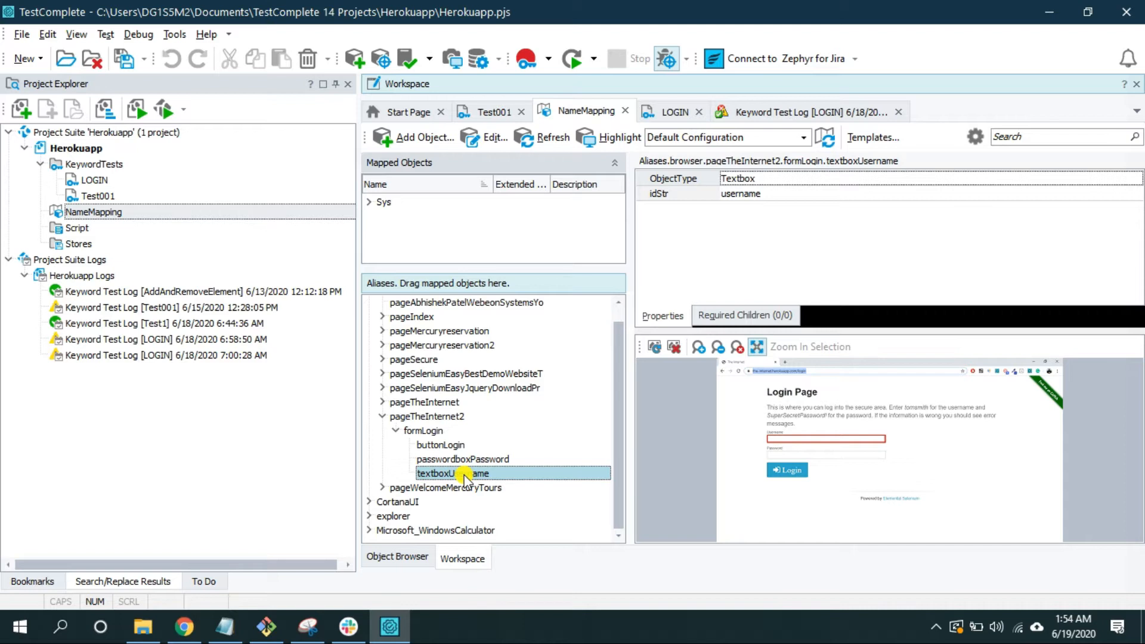
{"action": "mouse_move", "coordinate": [430, 438]}
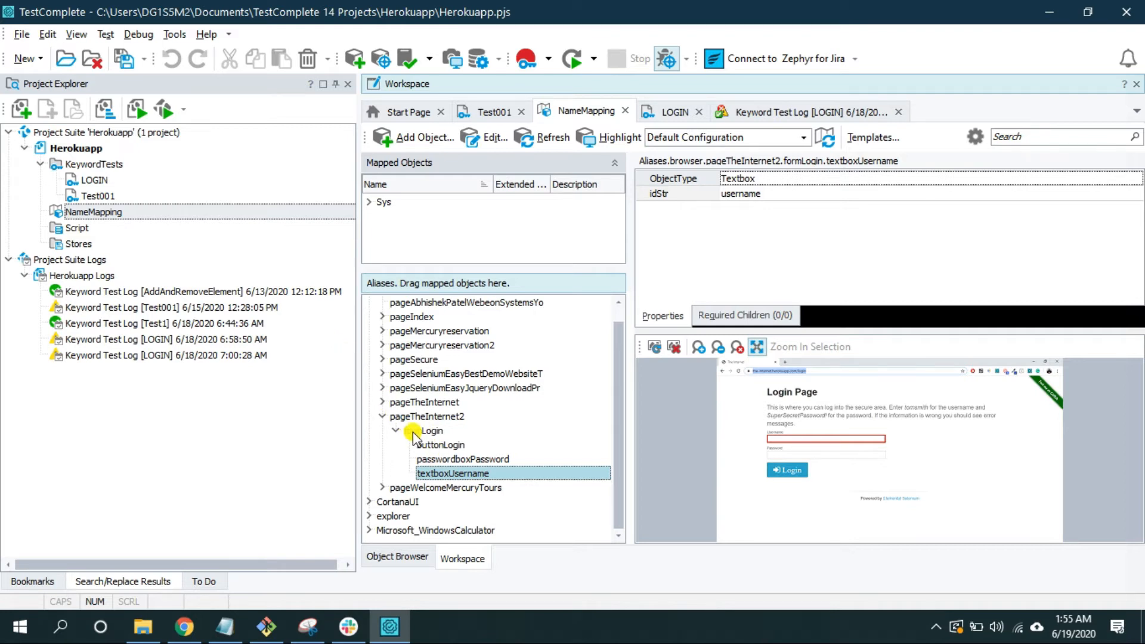
- Change formLogin's idStr to 'login1', confirm it, and save all changes
{"action": "left_click", "coordinate": [414, 431]}
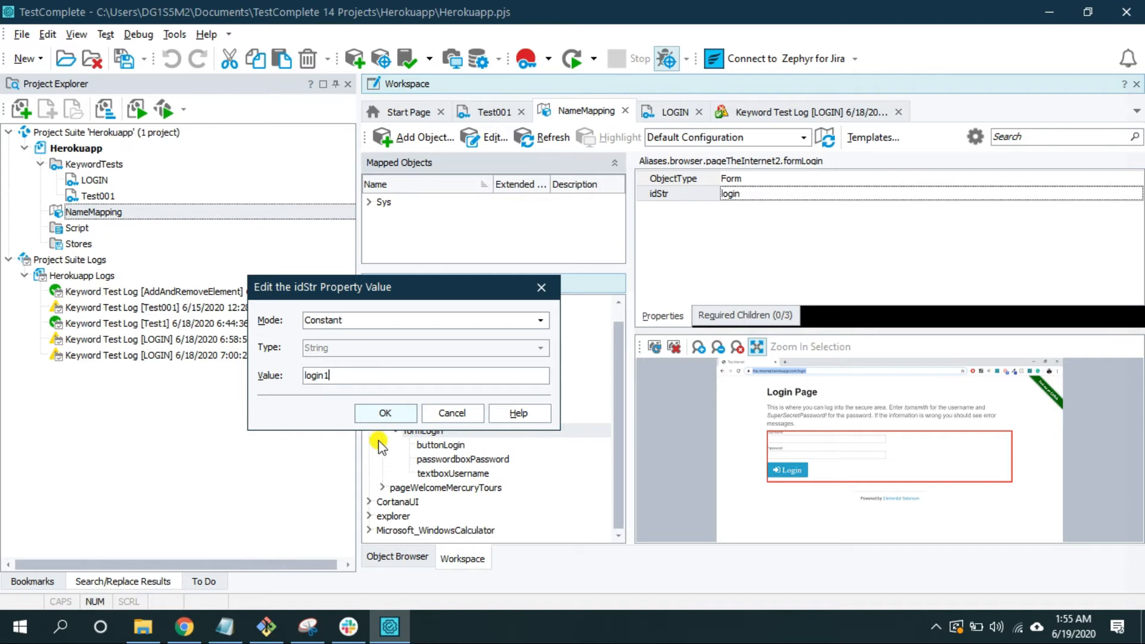
{"action": "left_click", "coordinate": [385, 413]}
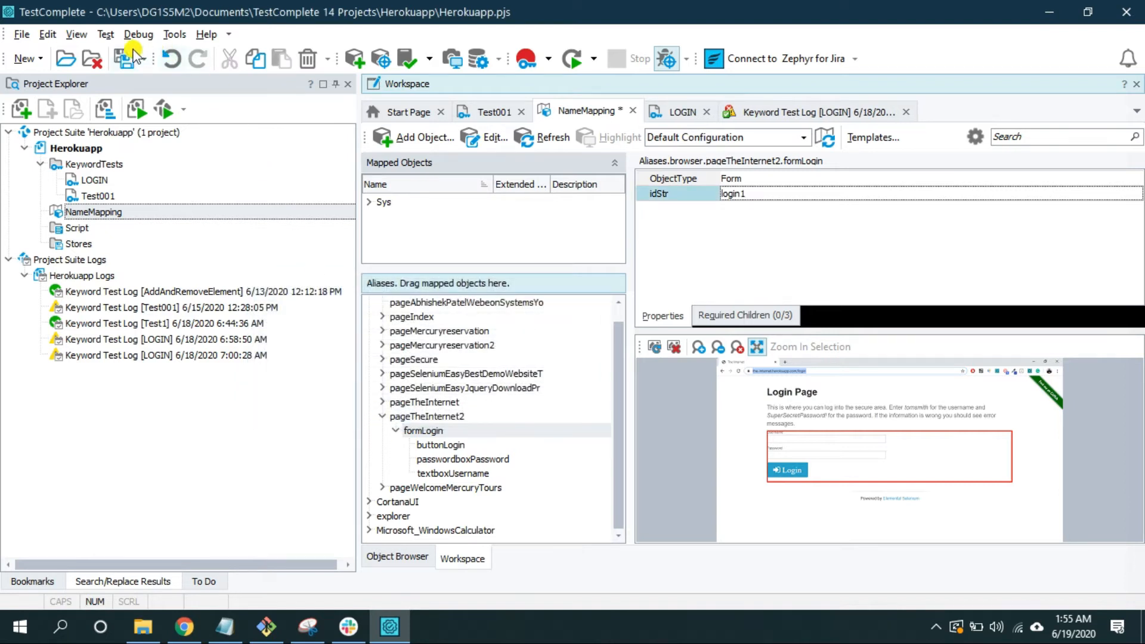
{"action": "left_click", "coordinate": [452, 472]}
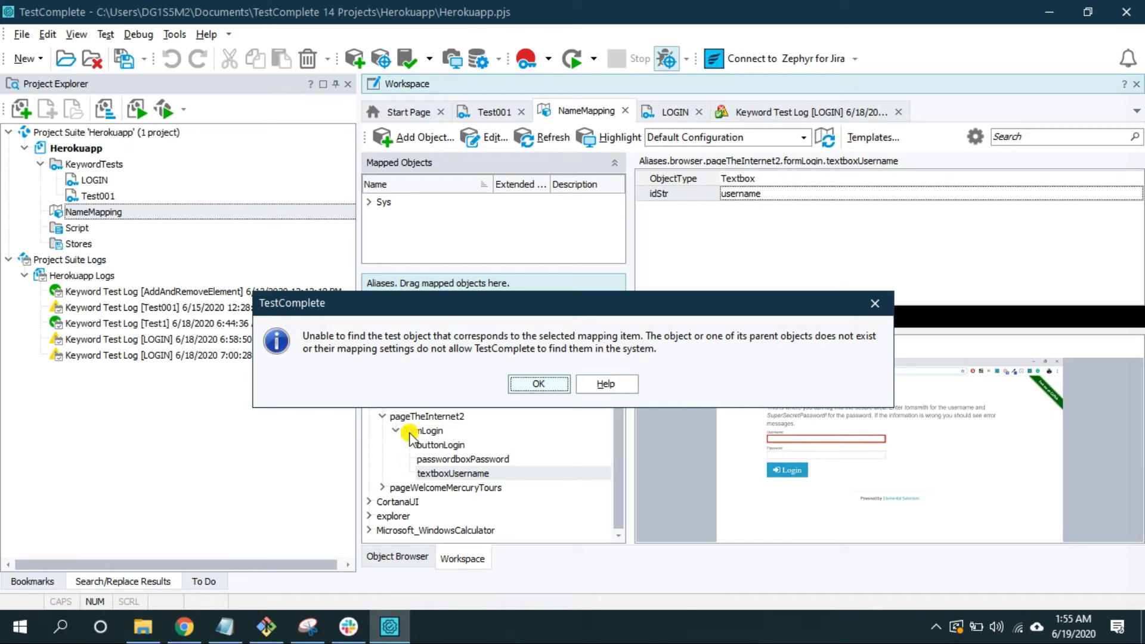
- Dismiss the textboxUsername object-not-found error with OK
{"action": "left_click", "coordinate": [538, 383]}
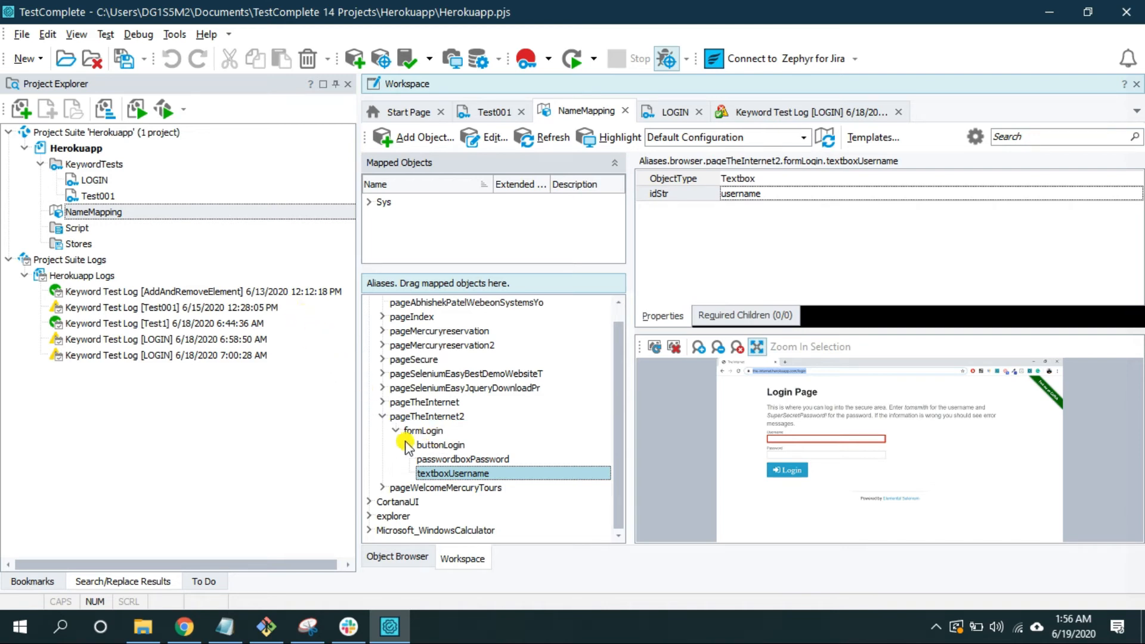
{"action": "mouse_move", "coordinate": [396, 459]}
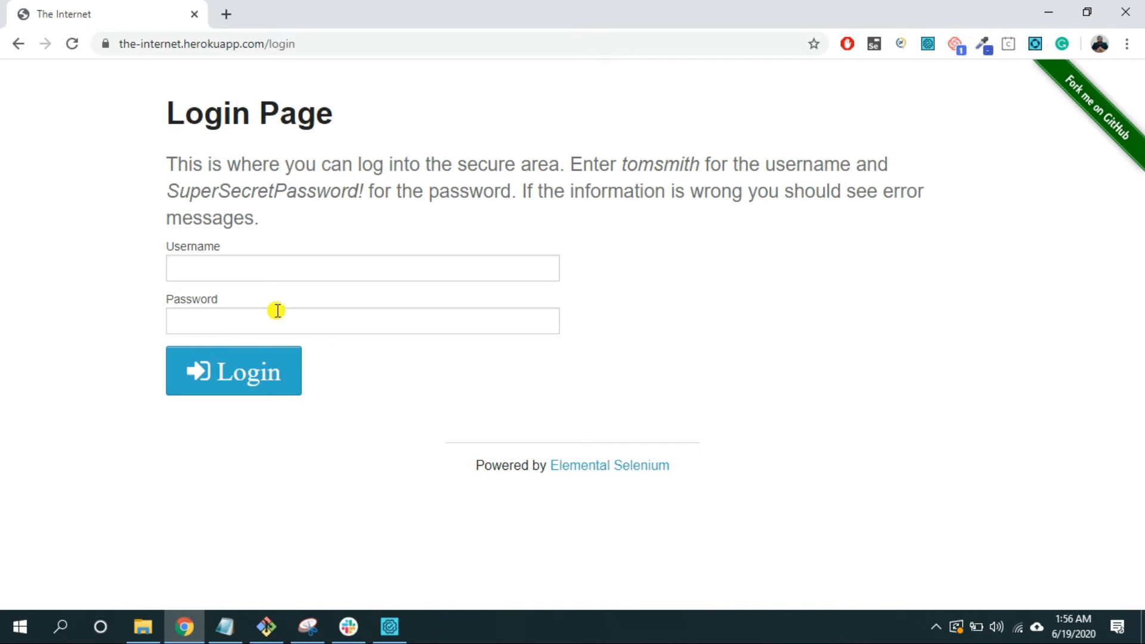
{"action": "mouse_move", "coordinate": [277, 276]}
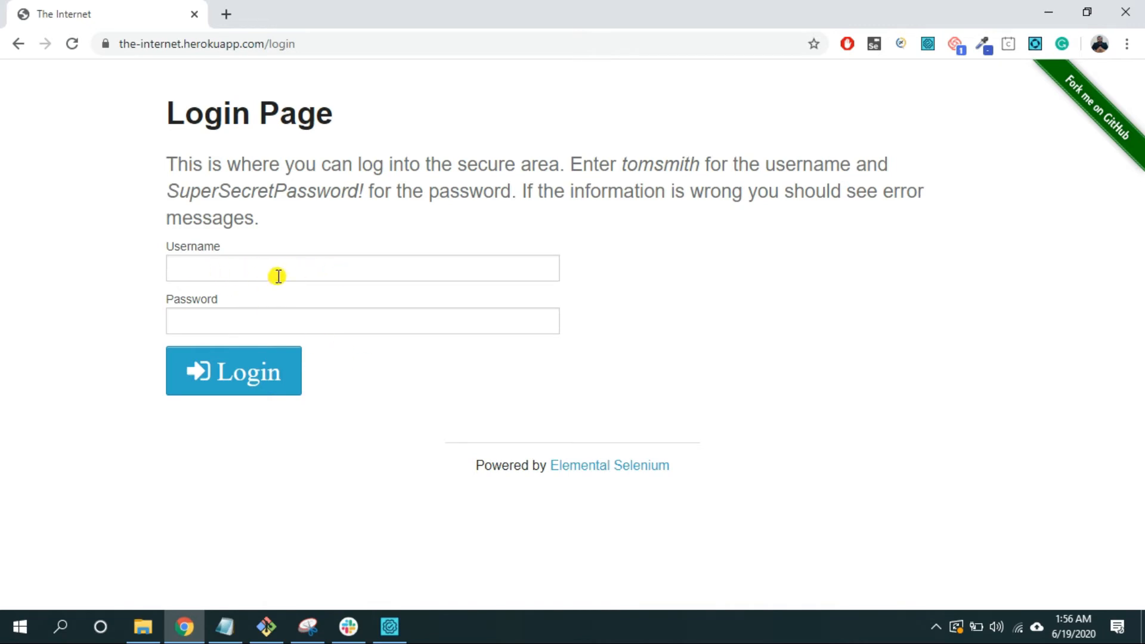
{"action": "mouse_move", "coordinate": [4, 98]}
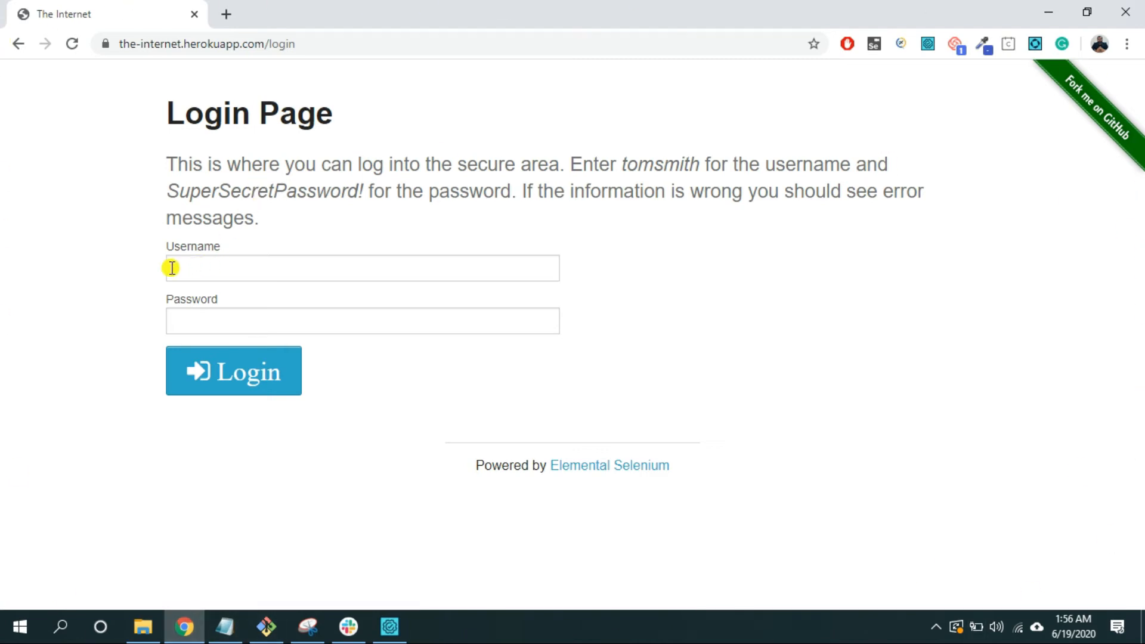
{"action": "mouse_move", "coordinate": [62, 14]}
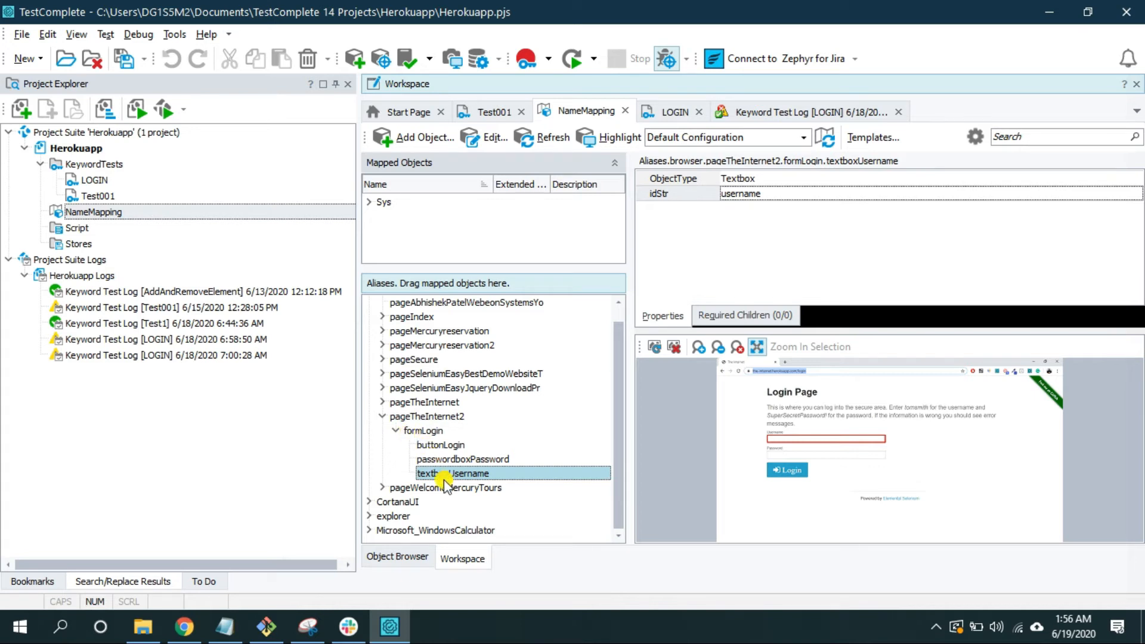
{"action": "mouse_move", "coordinate": [442, 482]}
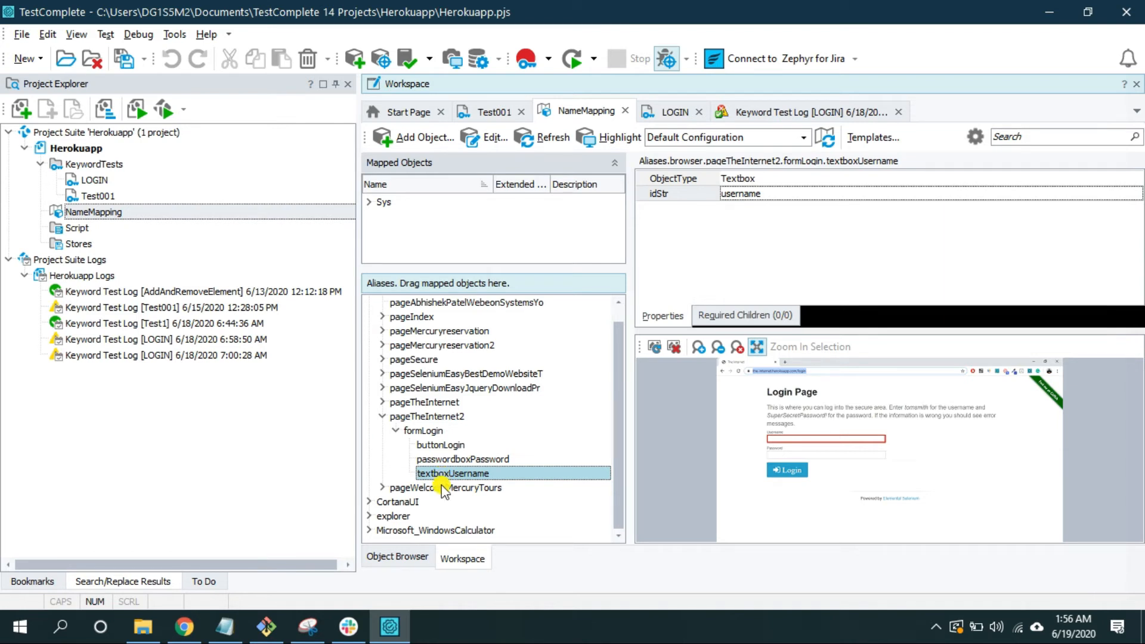
{"action": "mouse_move", "coordinate": [410, 264]}
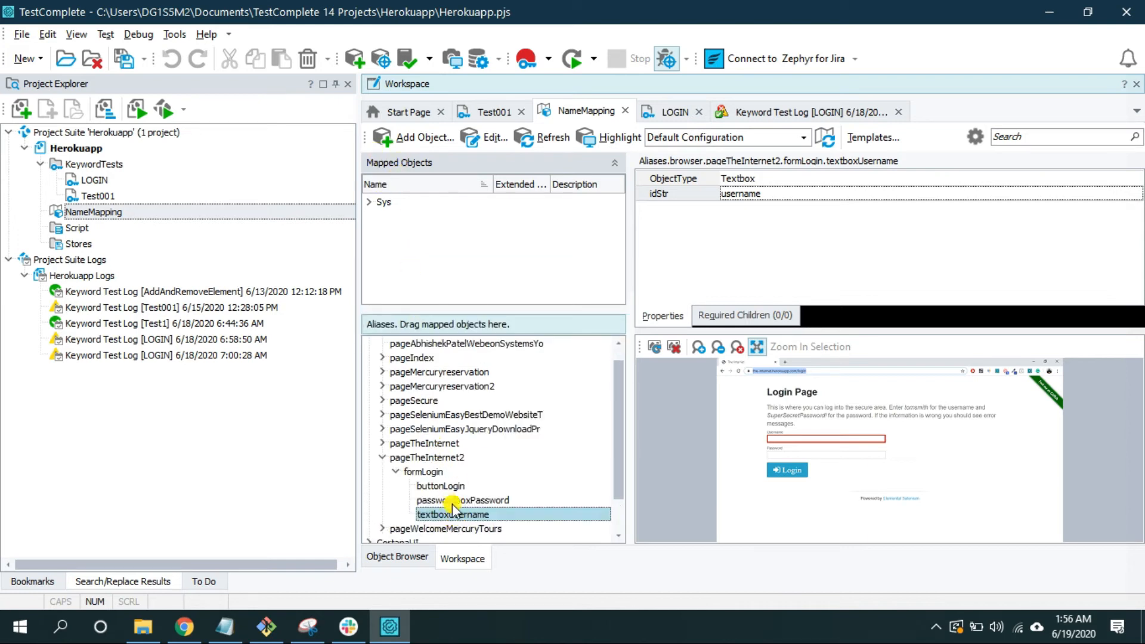
- Use Find Mapped Object on the textboxUsername alias to locate it under pageTheInternet2
{"action": "right_click", "coordinate": [453, 514]}
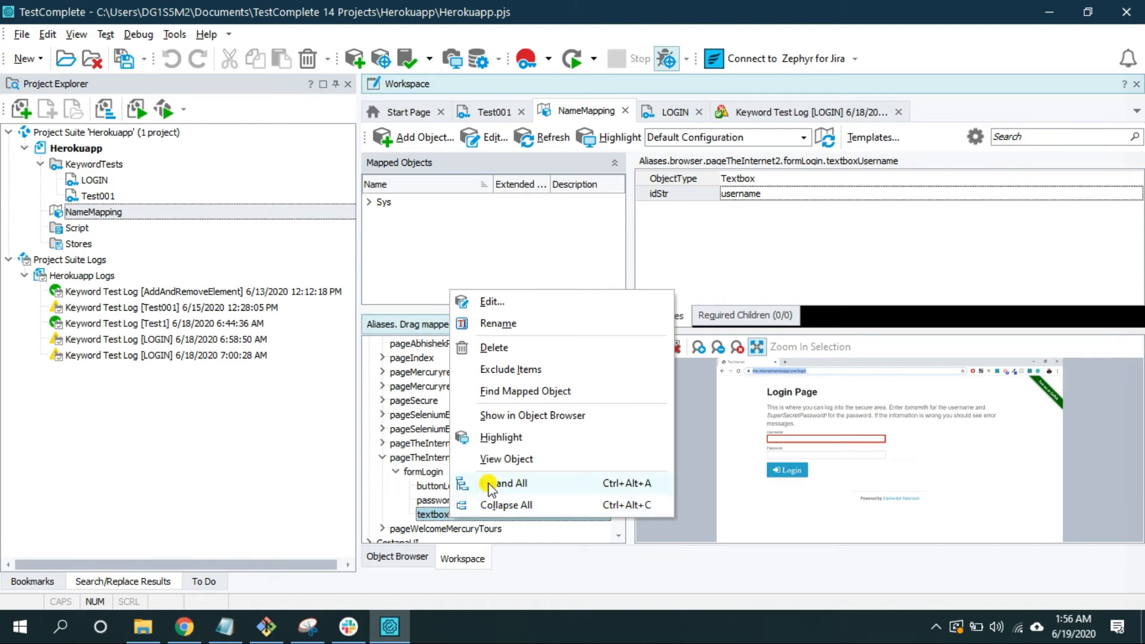
{"action": "mouse_move", "coordinate": [525, 391]}
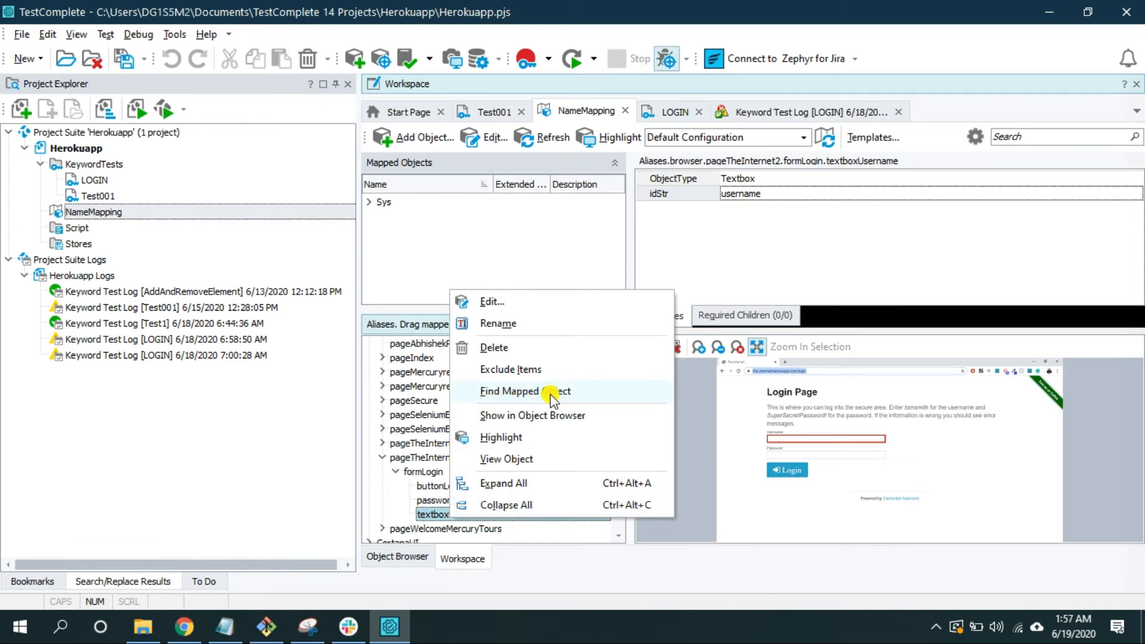
{"action": "left_click", "coordinate": [526, 391]}
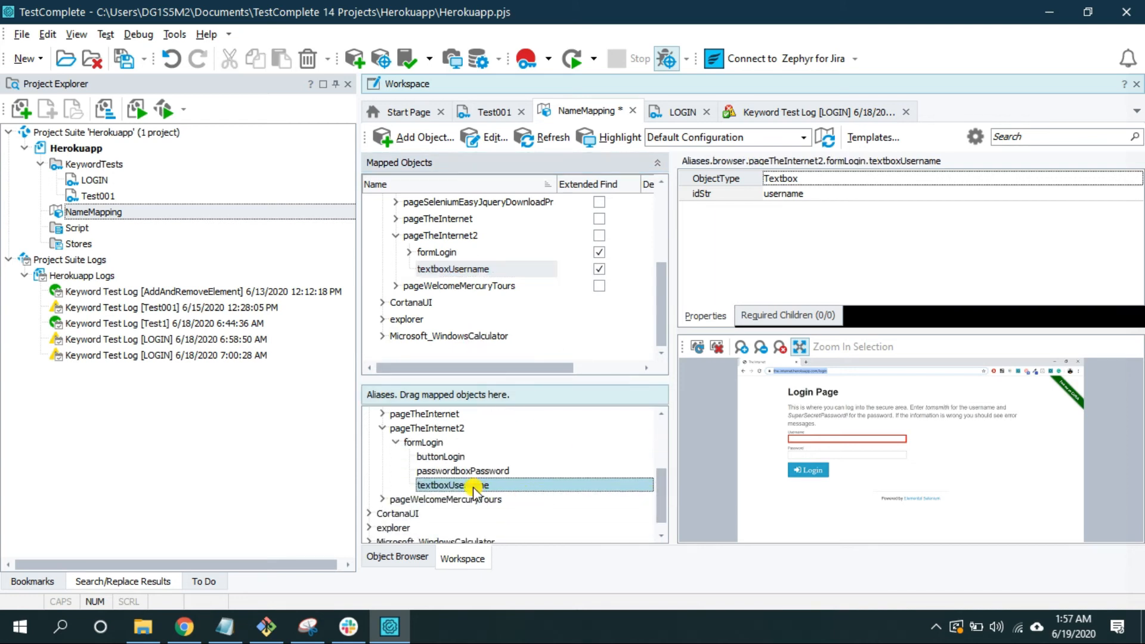
- Save all, highlight textboxUsername on the page, then recheck formLogin's idStr 'login1'
{"action": "left_click", "coordinate": [422, 441]}
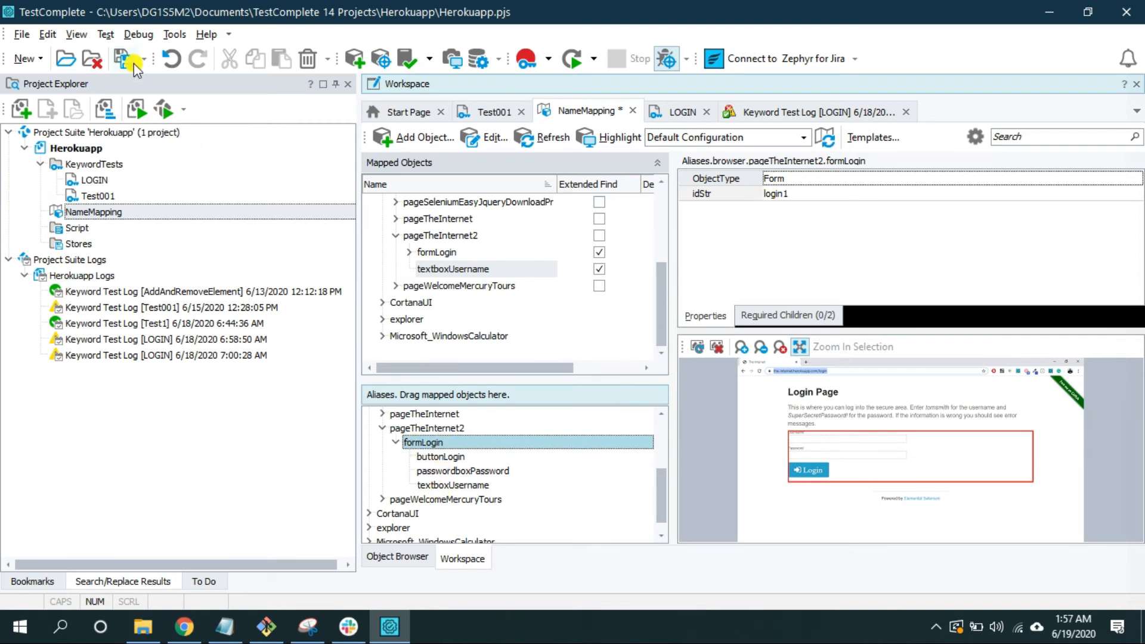
{"action": "left_click", "coordinate": [452, 484]}
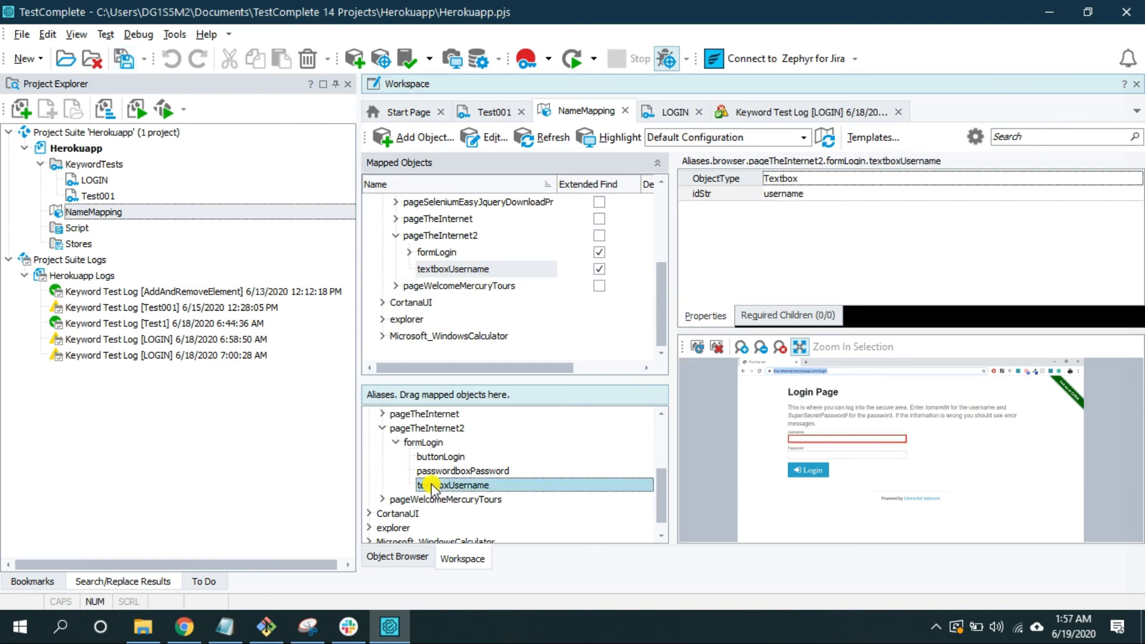
{"action": "right_click", "coordinate": [452, 484]}
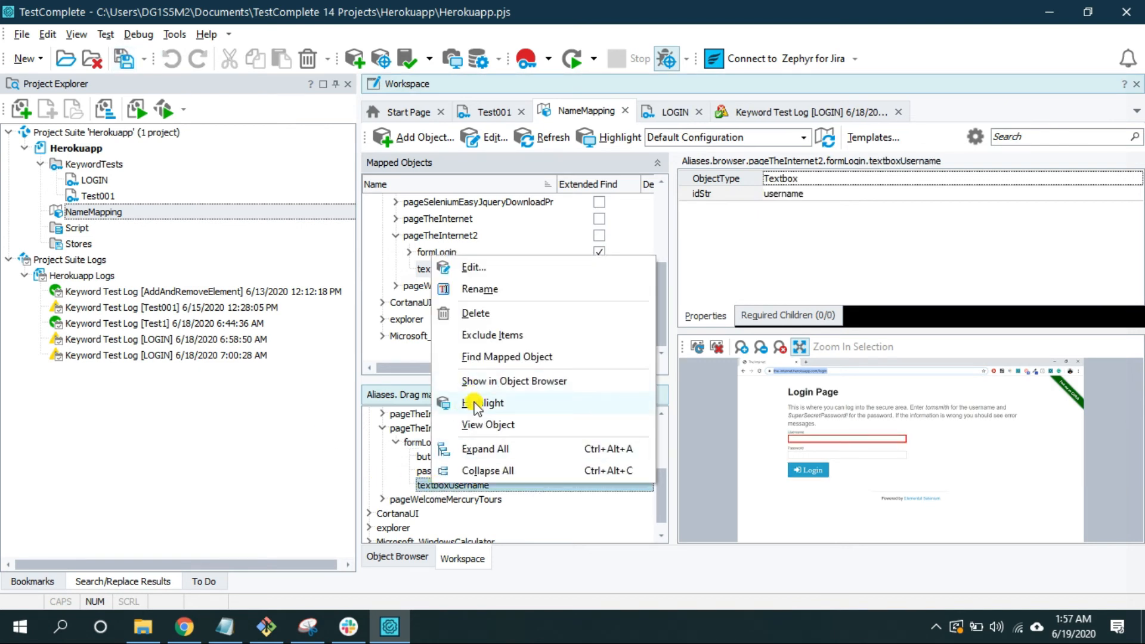
{"action": "left_click", "coordinate": [485, 402]}
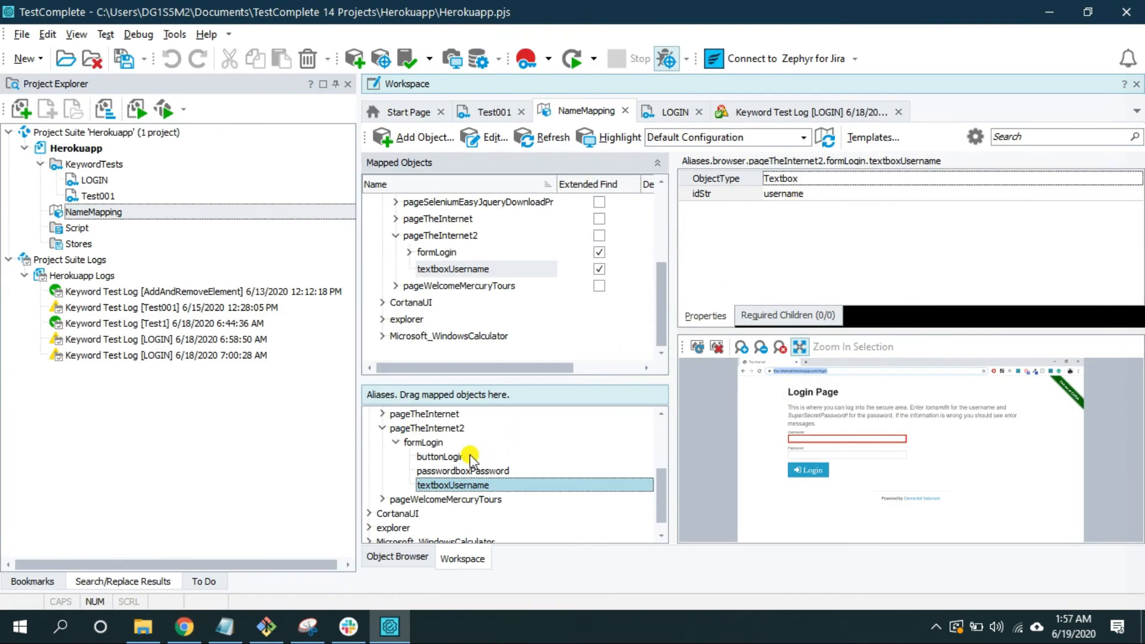
{"action": "left_click", "coordinate": [422, 441]}
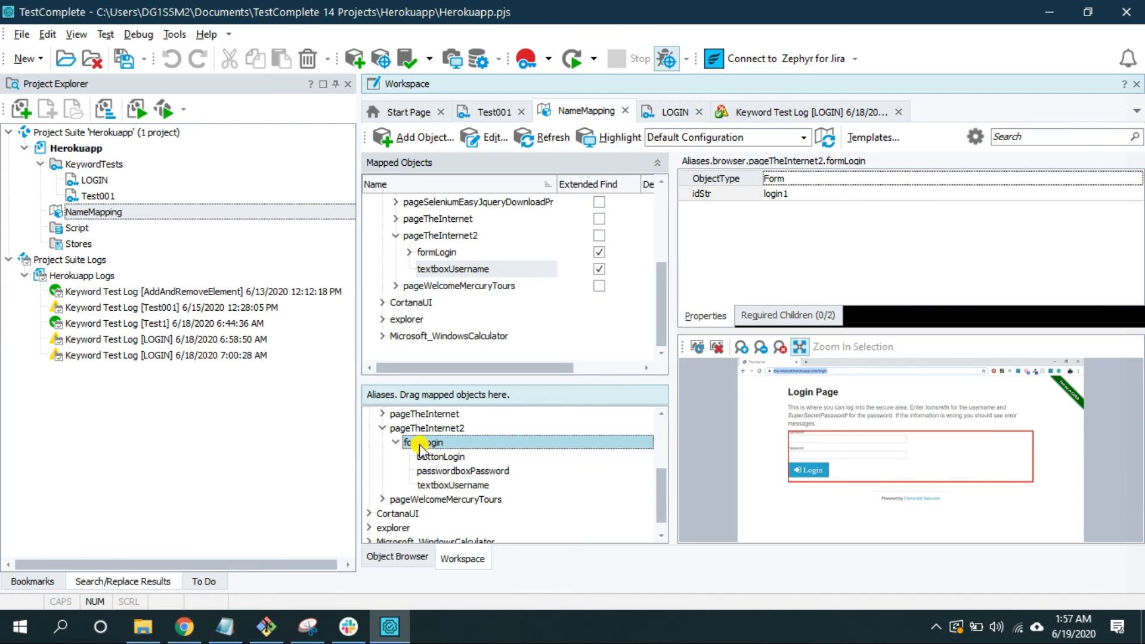
{"action": "mouse_move", "coordinate": [423, 446]}
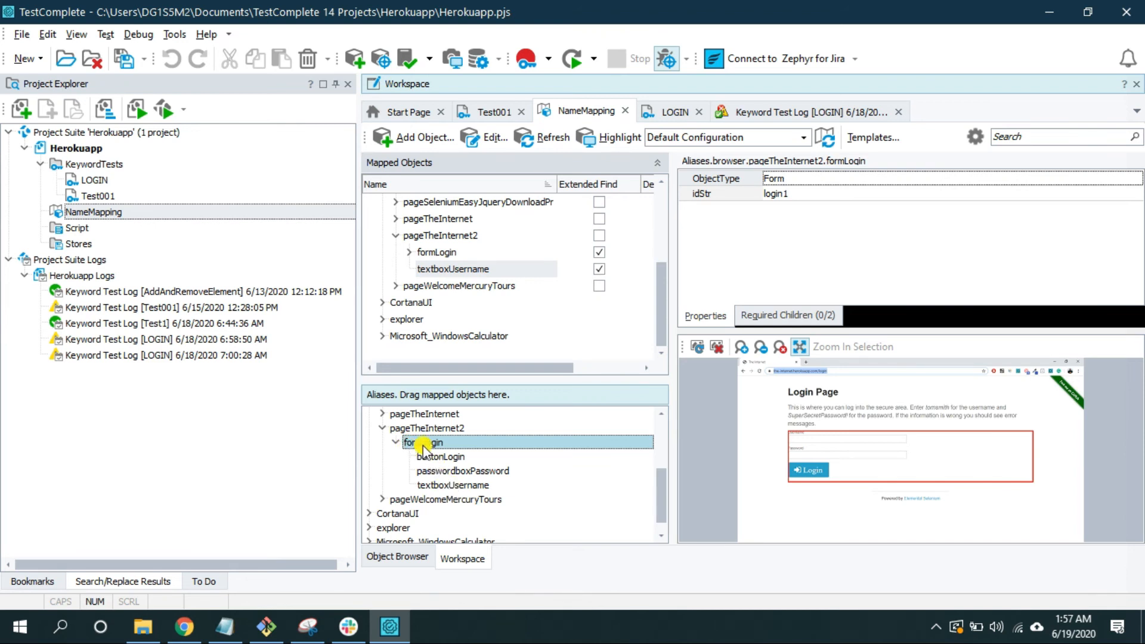
{"action": "mouse_move", "coordinate": [430, 447]}
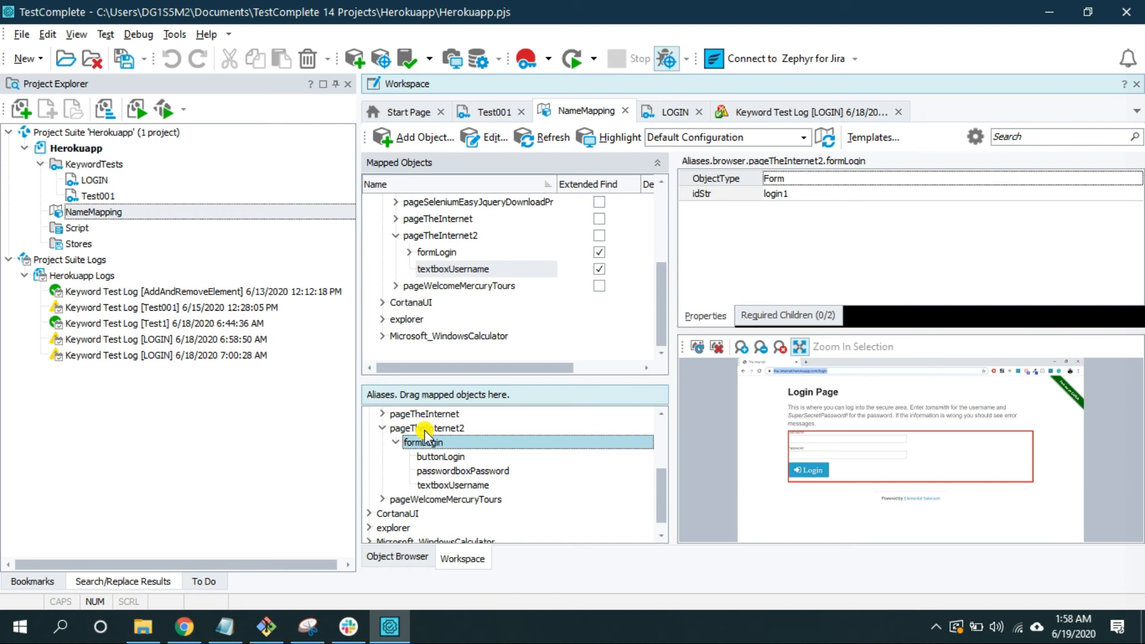
{"action": "mouse_move", "coordinate": [452, 430]}
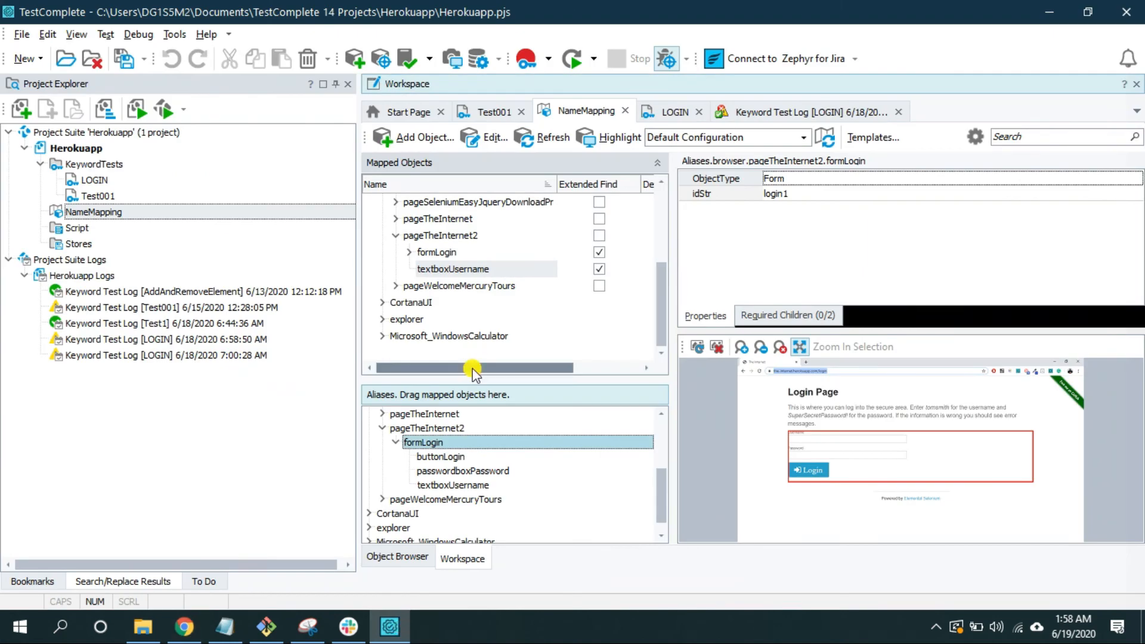
{"action": "mouse_move", "coordinate": [488, 357]}
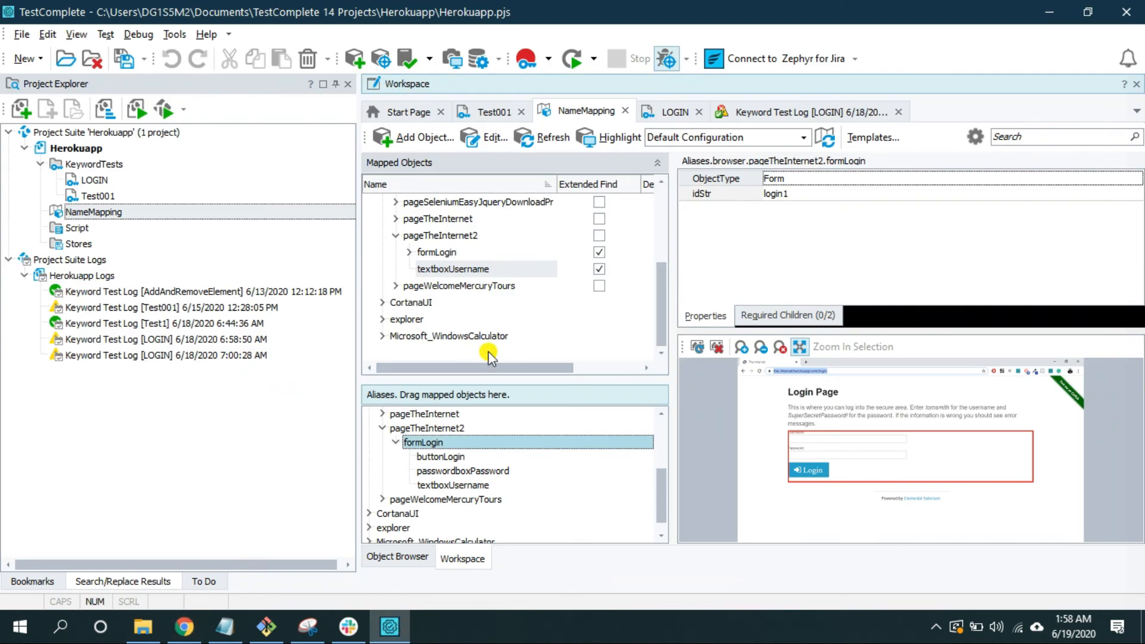